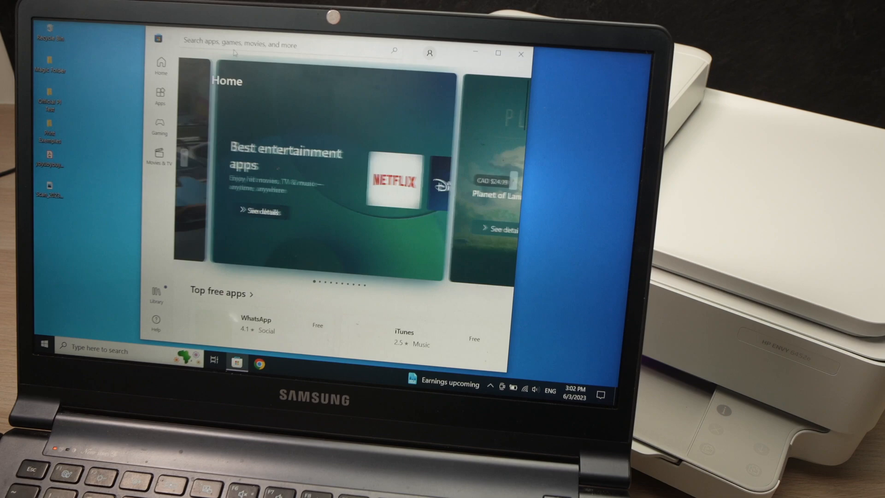
Search the Microsoft Store for "hp smart" and show the installed HP Smart listing
{"action": "left_click", "coordinate": [282, 45]}
{"action": "type", "text": "hp smart"}
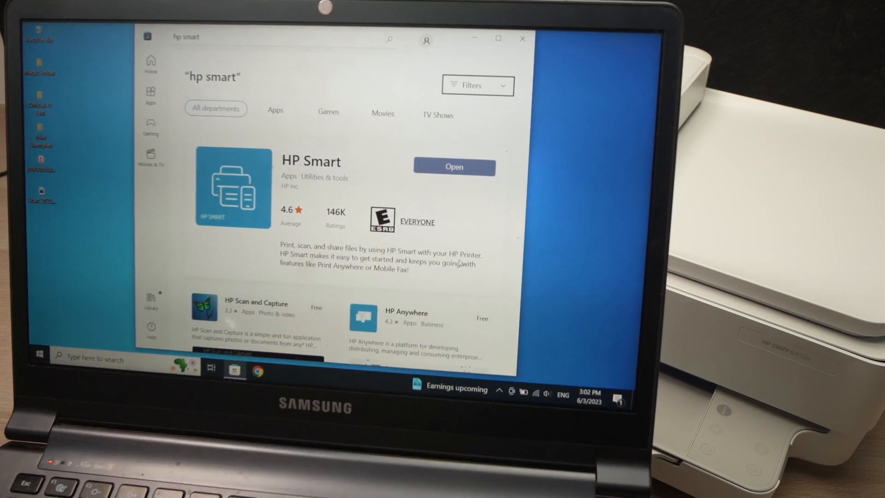
Launch HP Smart and let it search for nearby printers, listing the HP ENVY 6400 series
{"action": "left_click", "coordinate": [454, 167]}
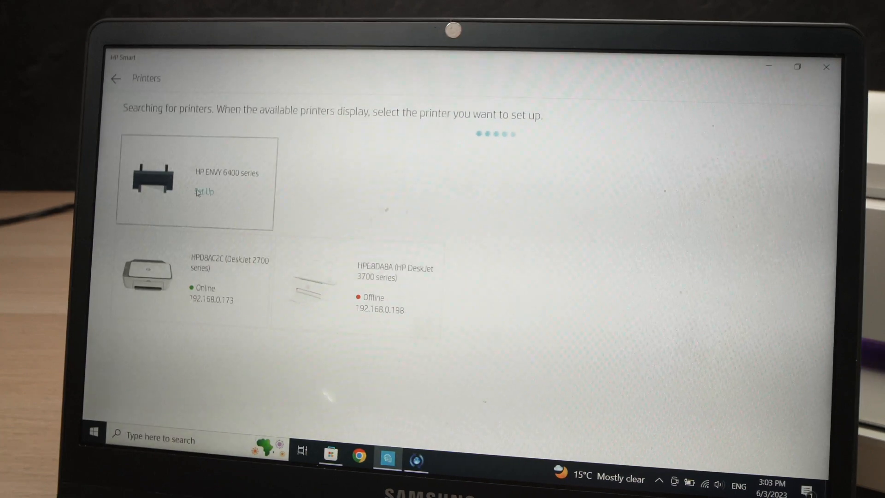
Begin HP ENVY 6400 series setup, declining automatic Wi-Fi password access to enter it manually
{"action": "left_click", "coordinate": [205, 191]}
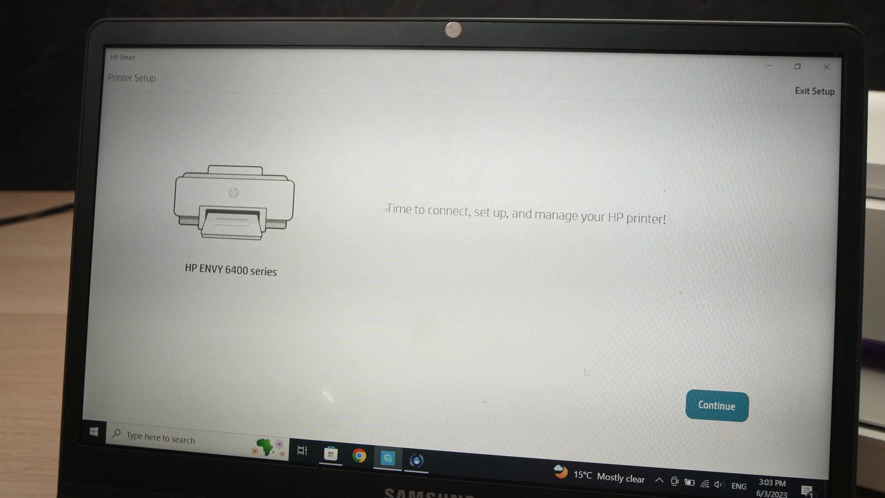
{"action": "left_click", "coordinate": [718, 406]}
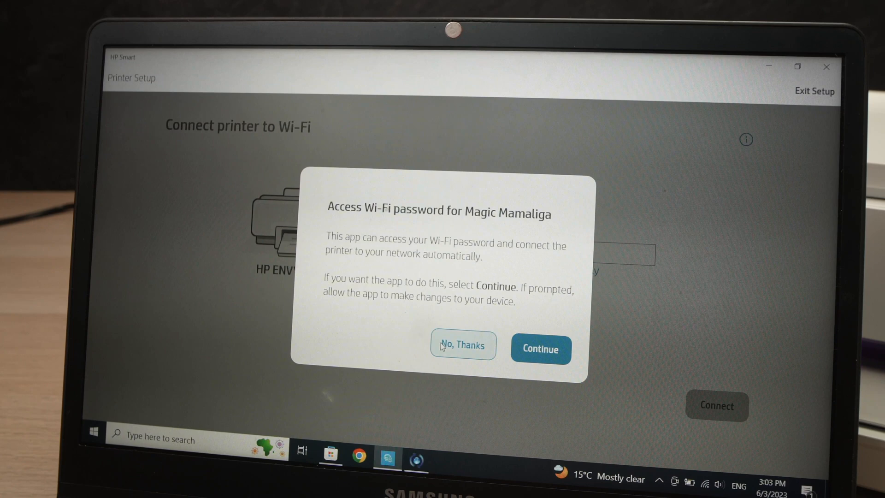
{"action": "left_click", "coordinate": [463, 345]}
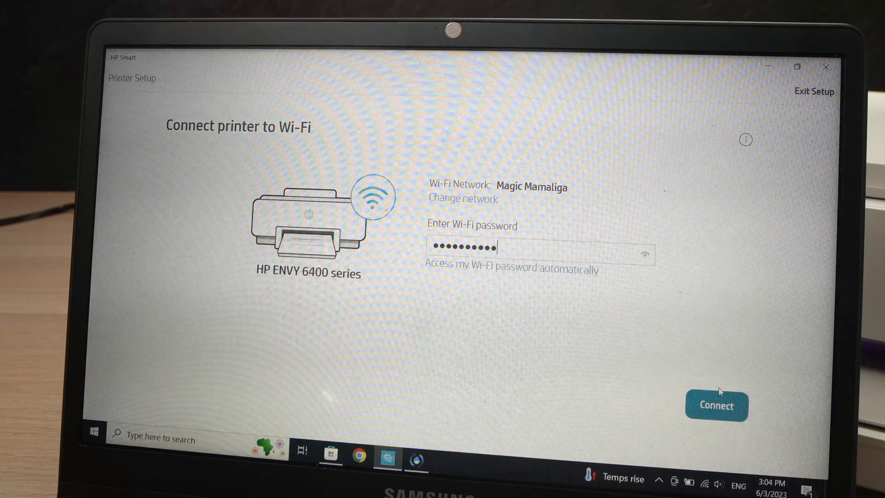
Connect the HP ENVY 6400 to Wi-Fi and continue so the print driver installs
{"action": "left_click", "coordinate": [717, 406]}
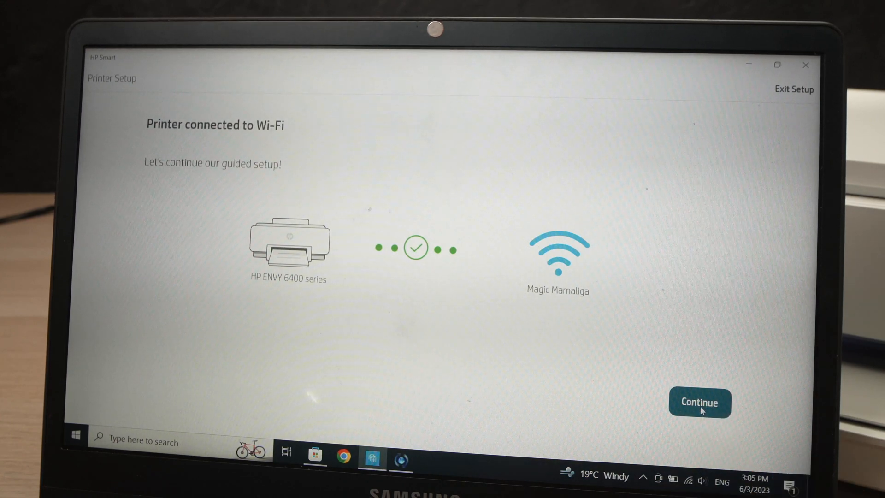
{"action": "left_click", "coordinate": [700, 402]}
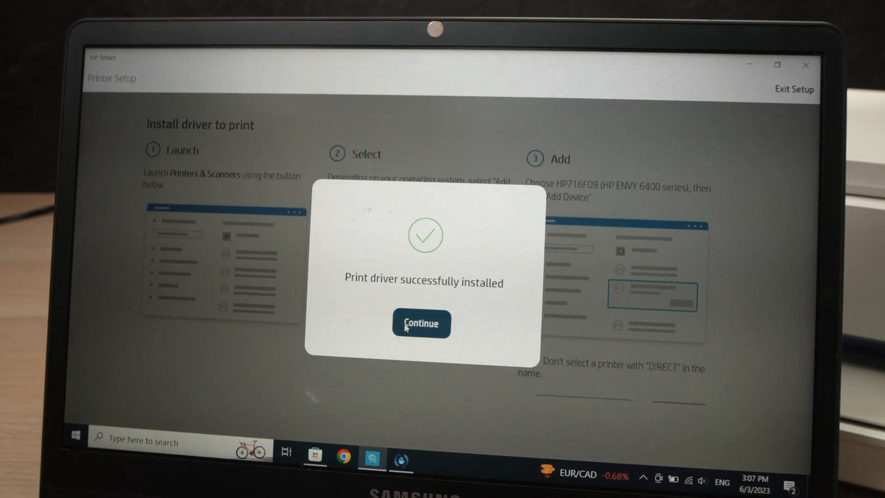
Continue past the driver-installed confirmation to reach the HP Smart home screen
{"action": "left_click", "coordinate": [421, 323]}
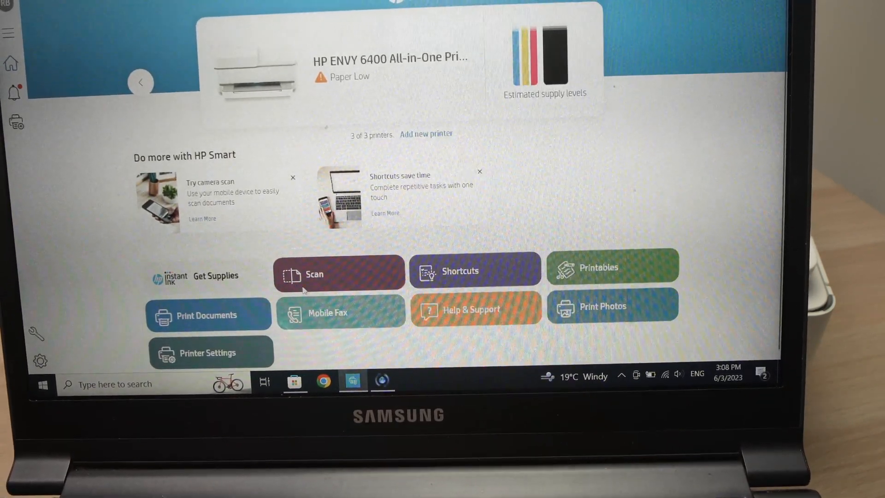
Scan from the Document Feeder at 150 dpi, producing the 4-page Printer Information Report preview
{"action": "left_click", "coordinate": [338, 274]}
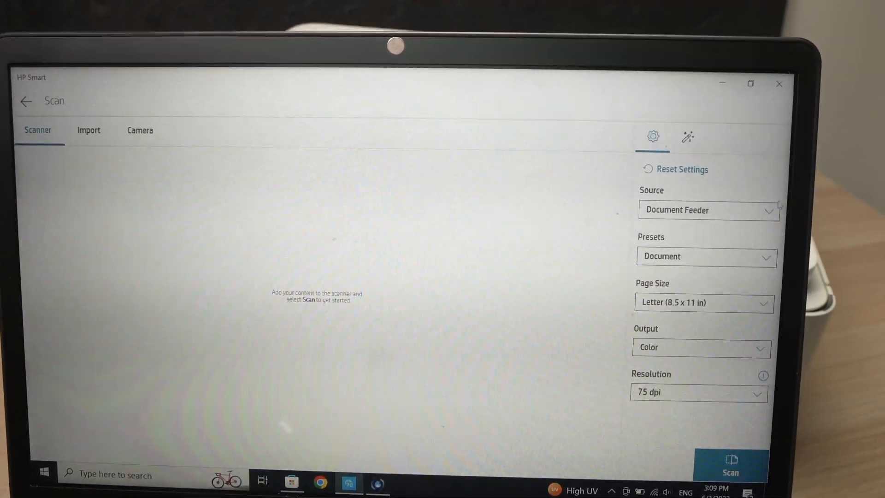
{"action": "left_click", "coordinate": [709, 210]}
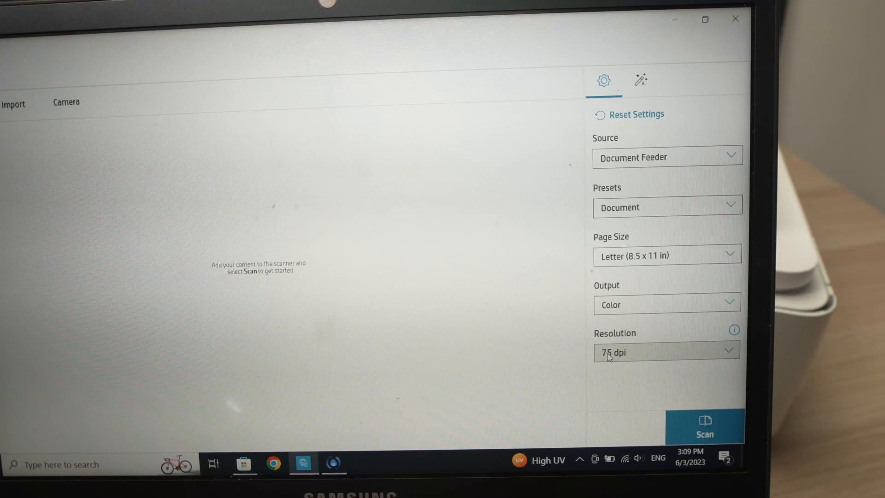
{"action": "left_click", "coordinate": [666, 352]}
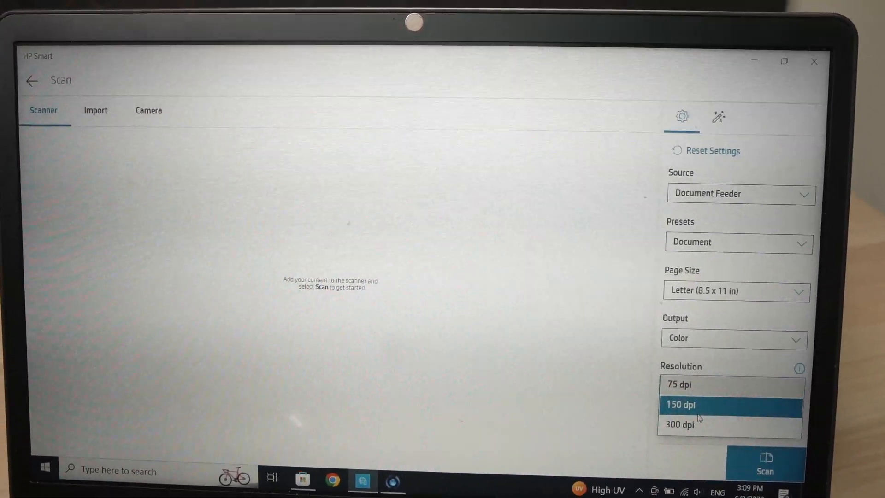
{"action": "left_click", "coordinate": [680, 405]}
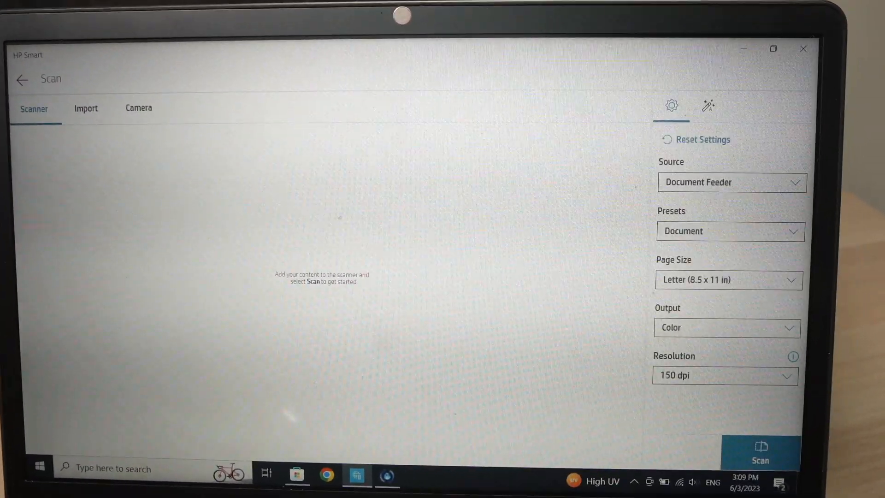
{"action": "left_click", "coordinate": [761, 452]}
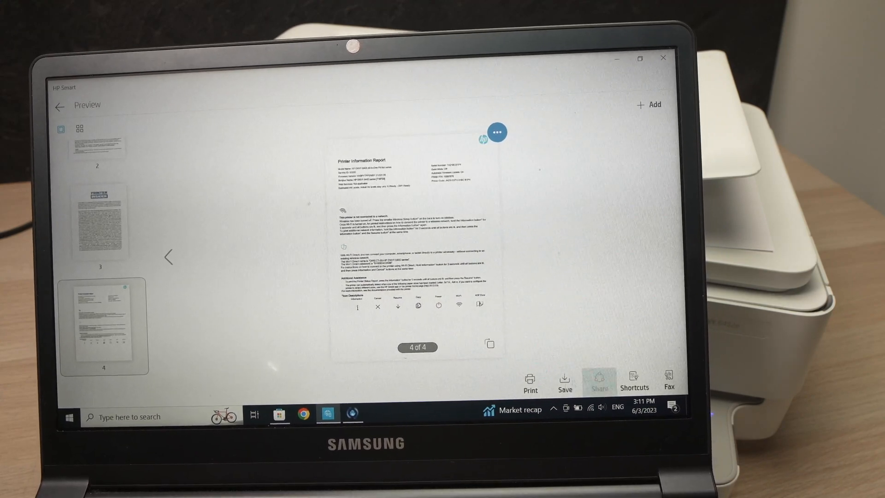
Leave the scan preview and return to the HP ENVY 6400 home screen
{"action": "left_click", "coordinate": [564, 381]}
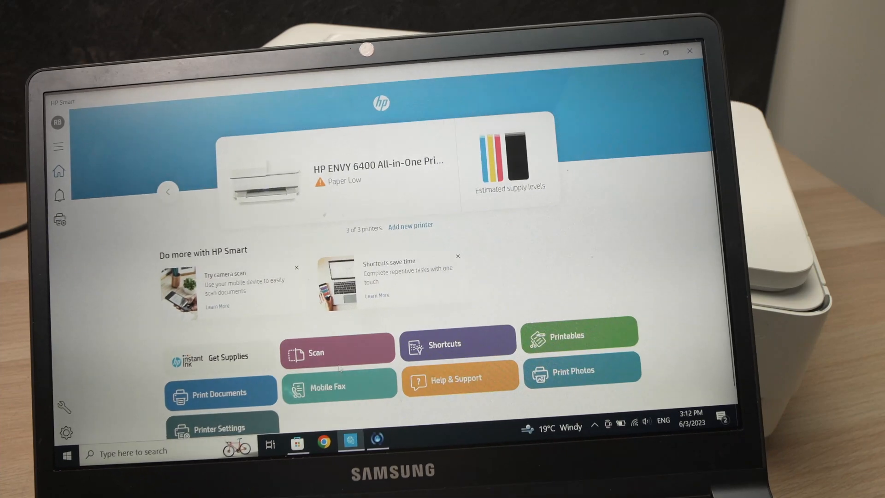
Scan from the Scanner Glass with the Photo preset in color at 150 dpi
{"action": "left_click", "coordinate": [316, 352]}
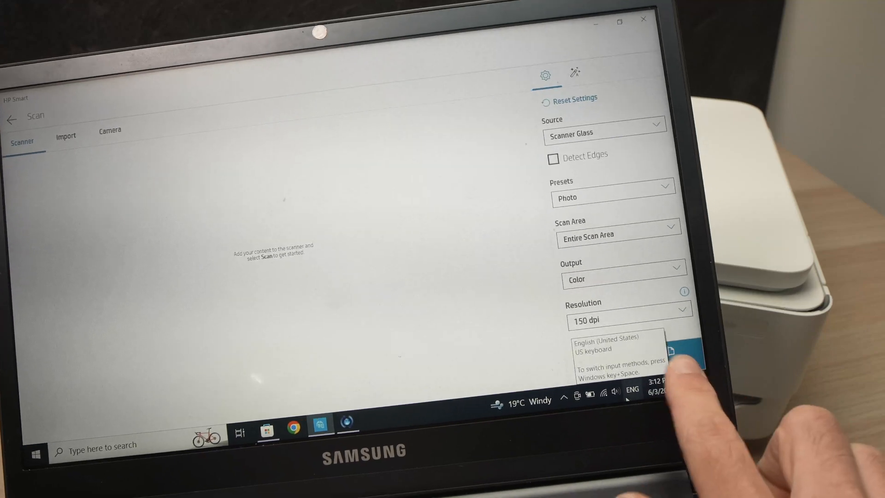
{"action": "left_click", "coordinate": [686, 353]}
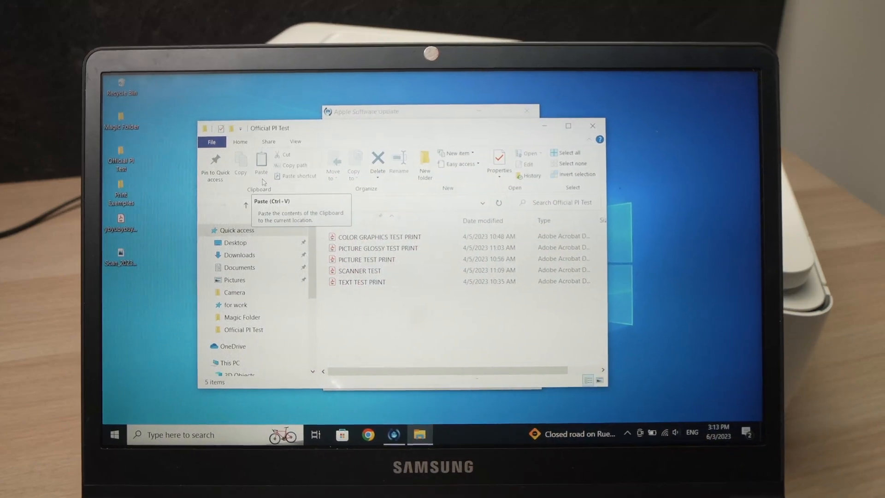
Open TEXT TEST PRINT from the Official PI Test folder in Acrobat Reader
{"action": "left_click", "coordinate": [357, 282]}
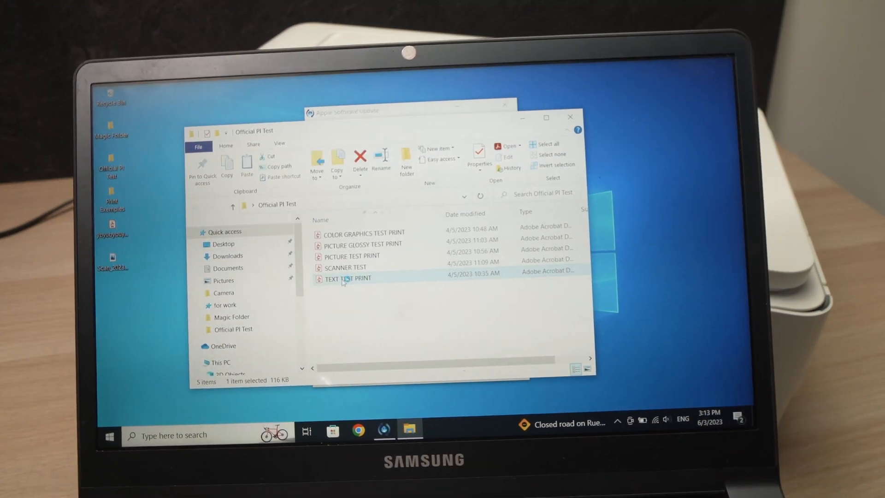
{"action": "double_click", "coordinate": [352, 279]}
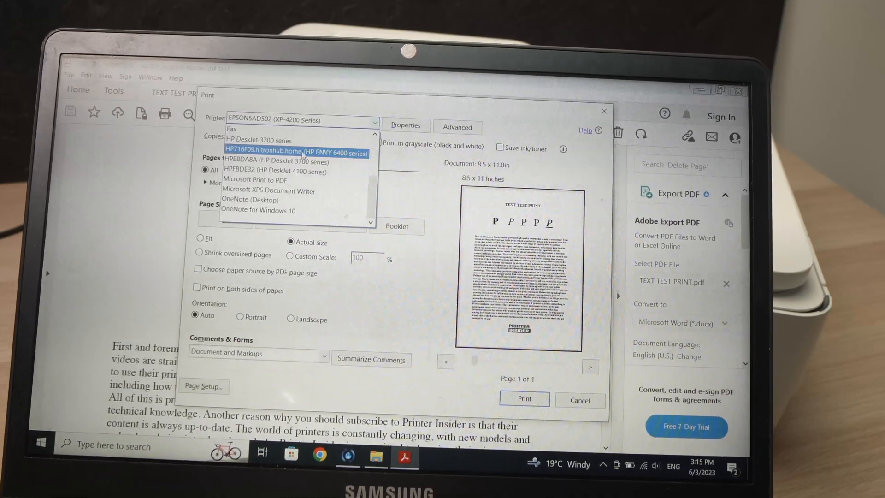
Print TEXT TEST PRINT on the HP ENVY 6400 series printer
{"action": "left_click", "coordinate": [296, 152]}
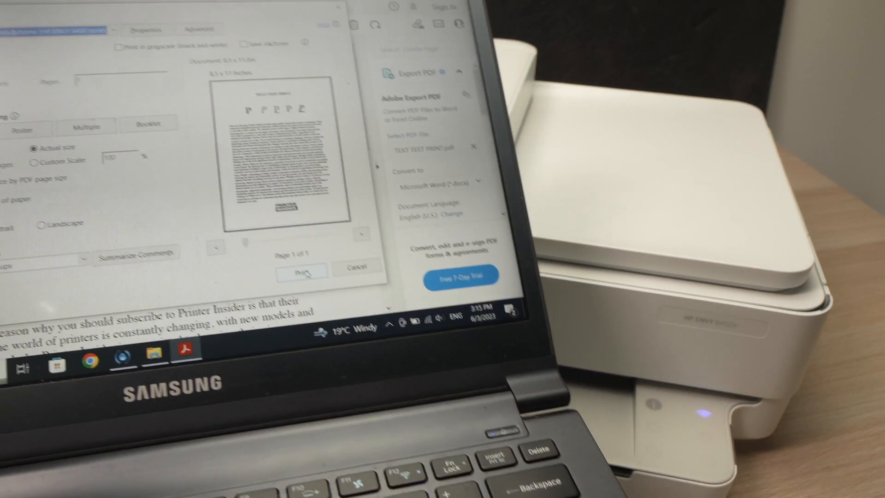
{"action": "left_click", "coordinate": [302, 271]}
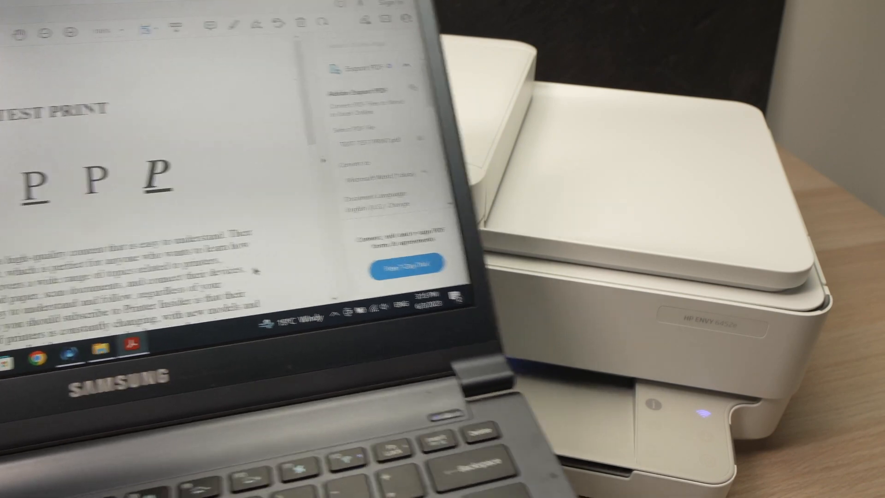